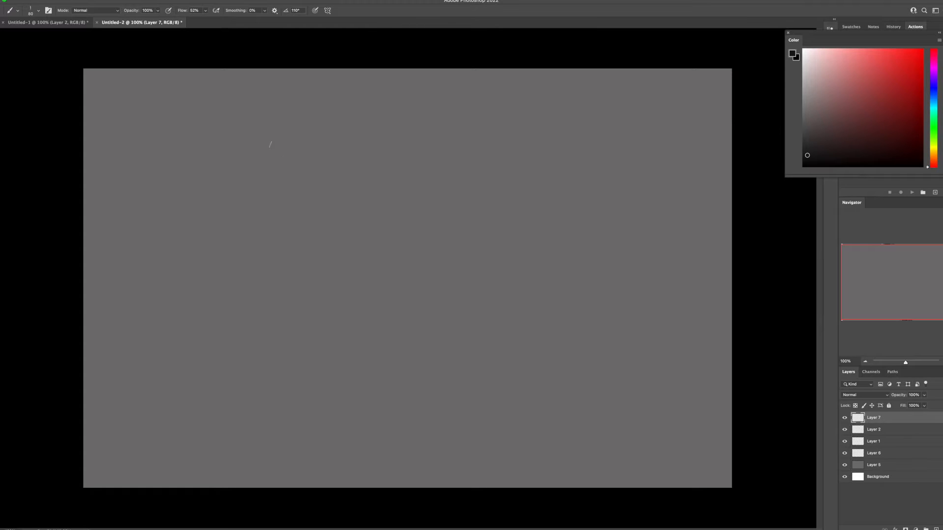
# Step: Sketch loose dark strokes for the gorilla's head outline, brow and face
pyautogui.moveTo(295, 142); pyautogui.dragTo(240, 198)
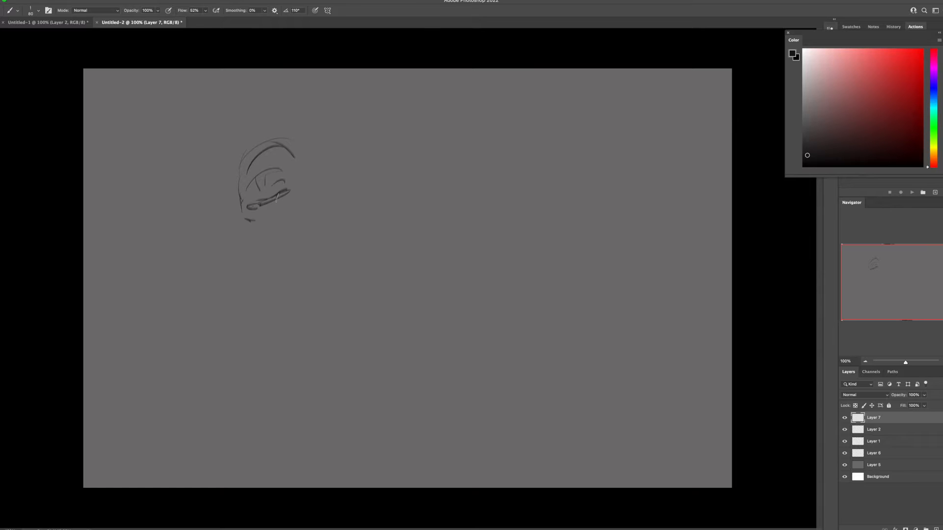
pyautogui.moveTo(264, 175); pyautogui.dragTo(271, 216)
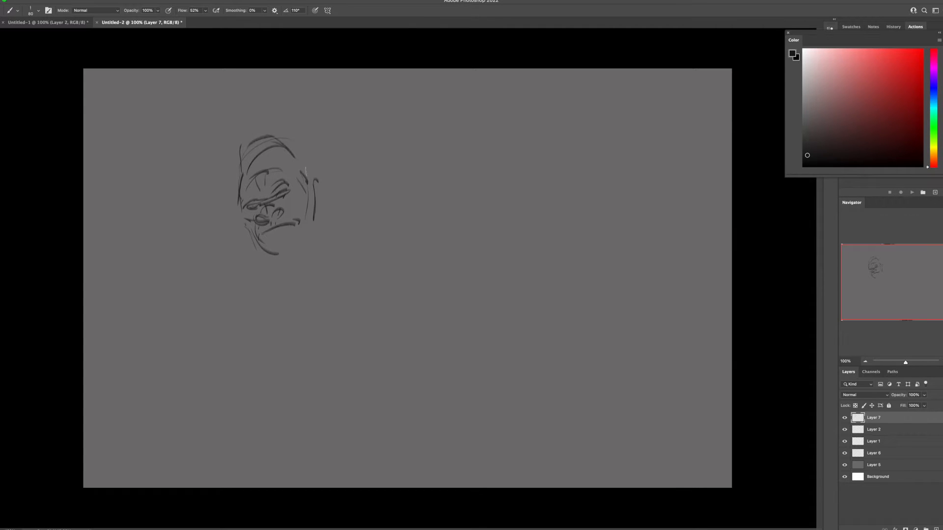
pyautogui.moveTo(318, 162); pyautogui.dragTo(325, 216)
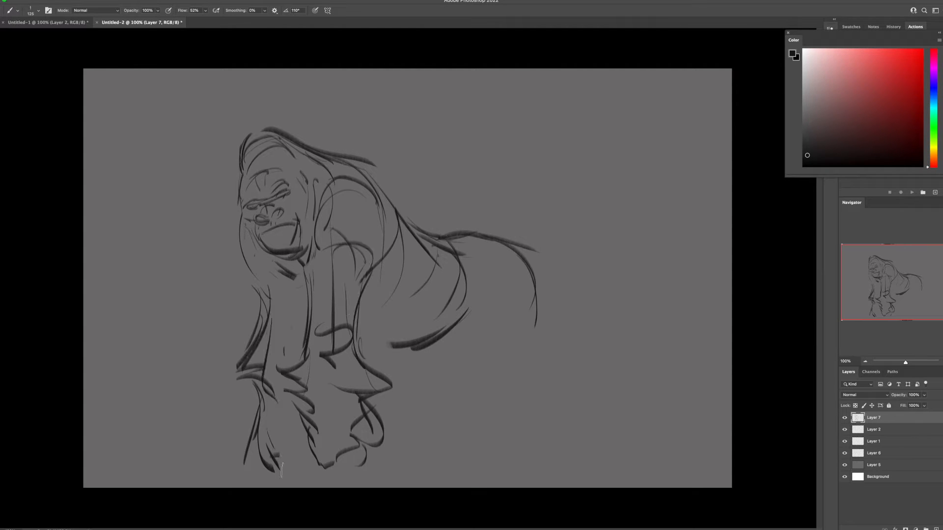
# Step: Sketch the lower body, legs, hind legs and feet so the gorilla stands on the ground
pyautogui.moveTo(261, 473); pyautogui.dragTo(366, 475)
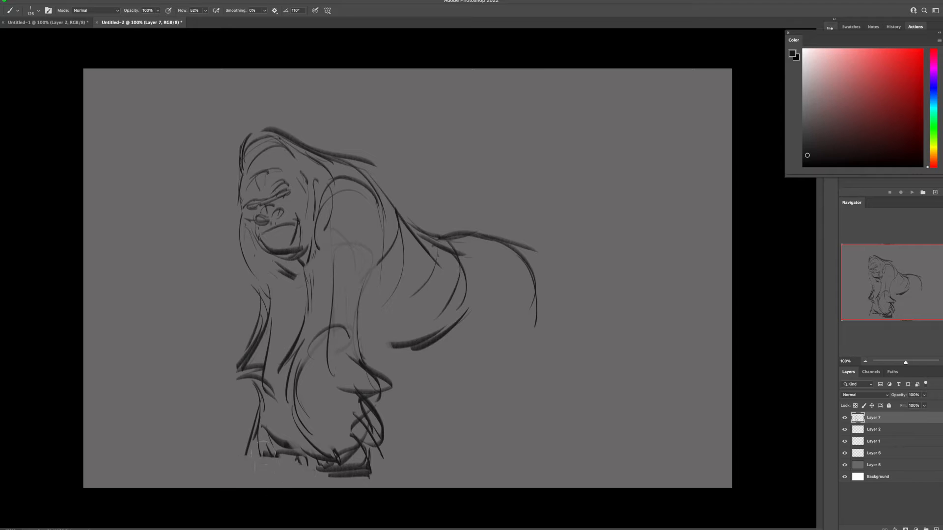
pyautogui.moveTo(384, 348); pyautogui.dragTo(442, 370)
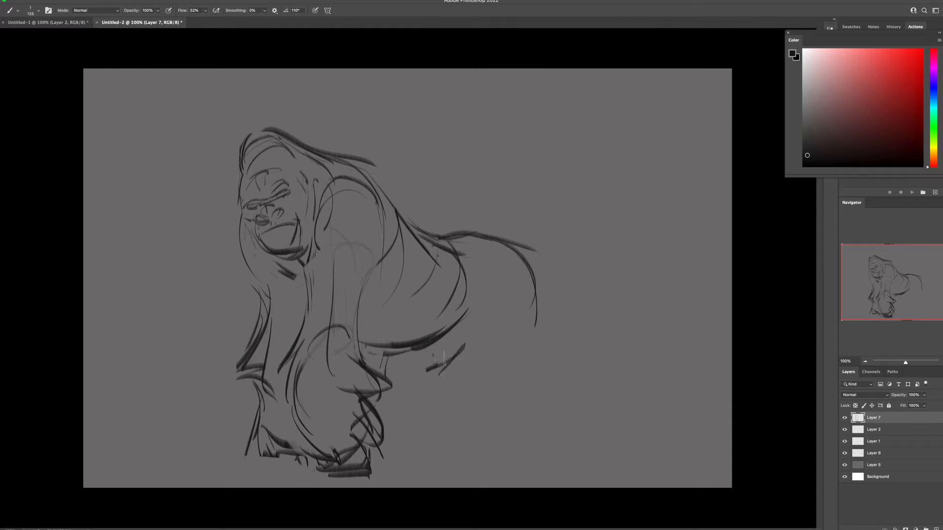
pyautogui.moveTo(433, 366); pyautogui.dragTo(487, 373)
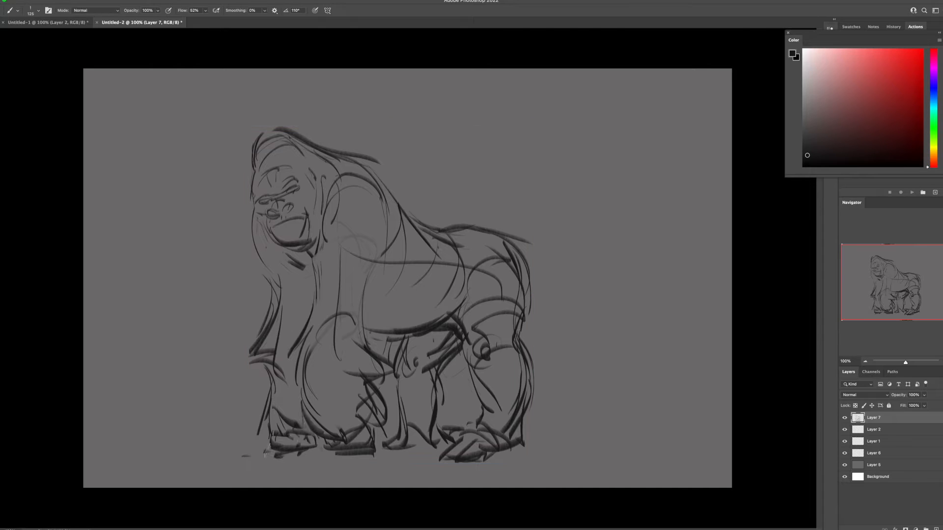
pyautogui.moveTo(97, 465); pyautogui.dragTo(716, 460)
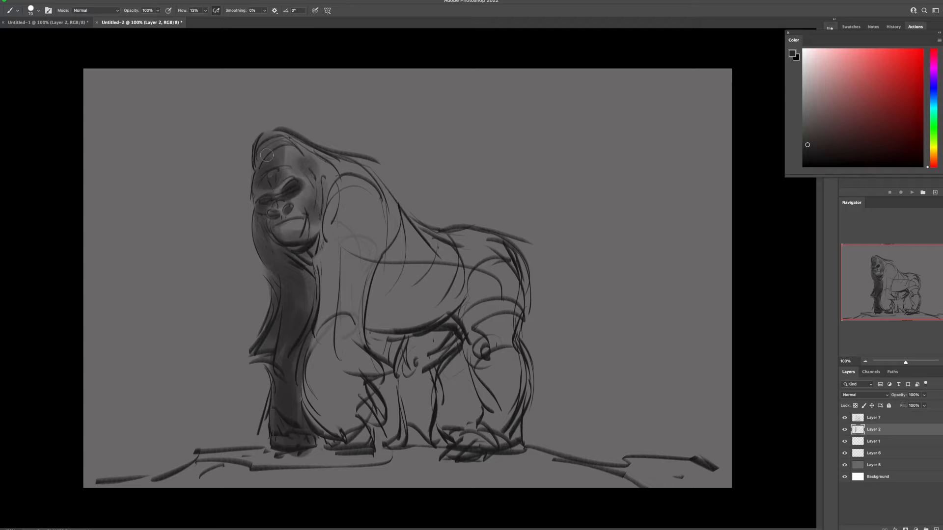
# Step: Shade the front arm, chest, shoulder and underside in soft gray, then begin a warm brown tint
pyautogui.moveTo(265, 156); pyautogui.dragTo(337, 289)
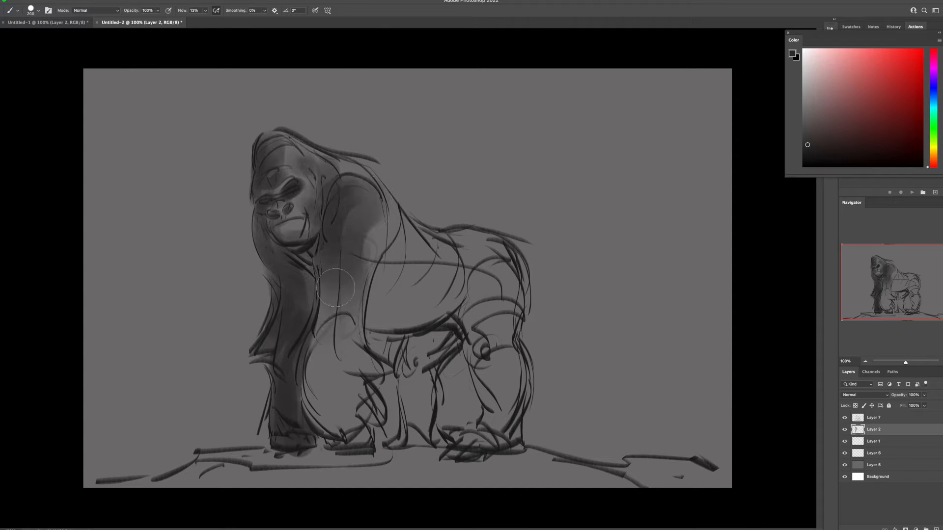
pyautogui.moveTo(337, 285); pyautogui.dragTo(397, 258)
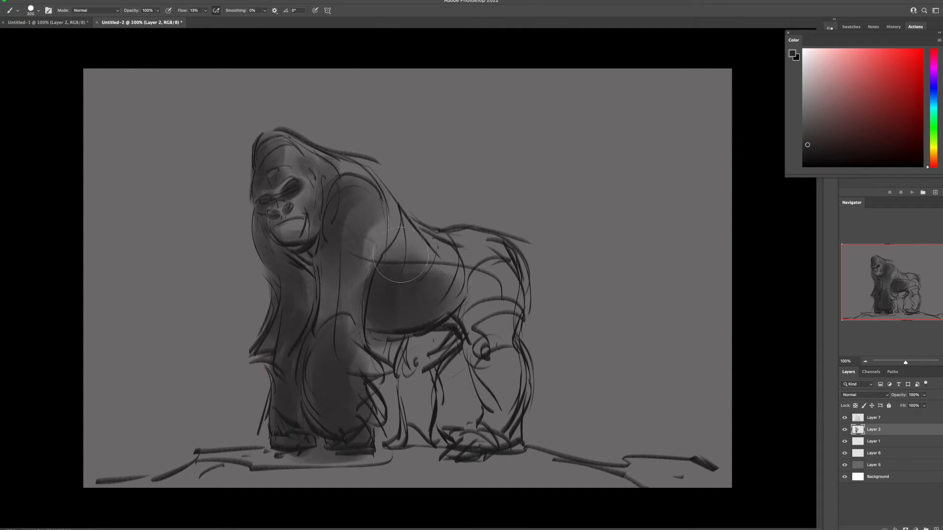
pyautogui.moveTo(397, 264); pyautogui.dragTo(484, 439)
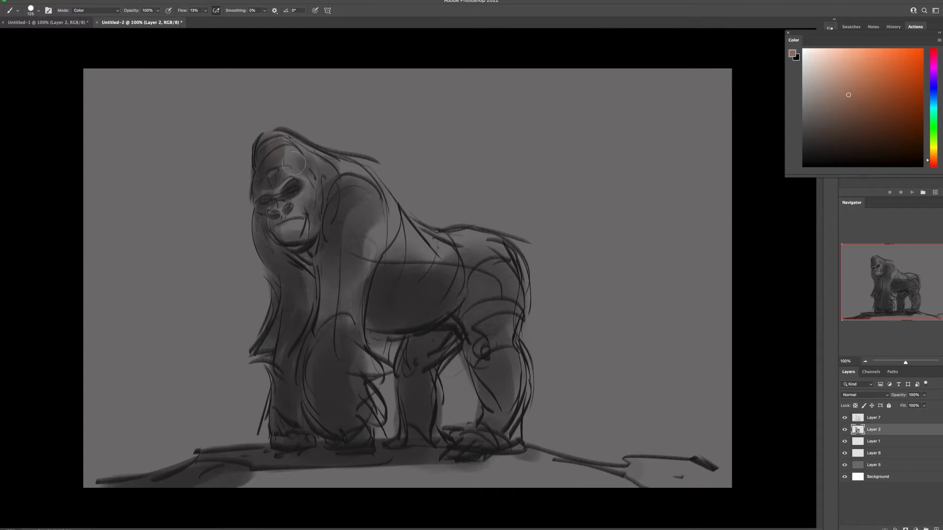
pyautogui.moveTo(294, 162); pyautogui.dragTo(487, 307)
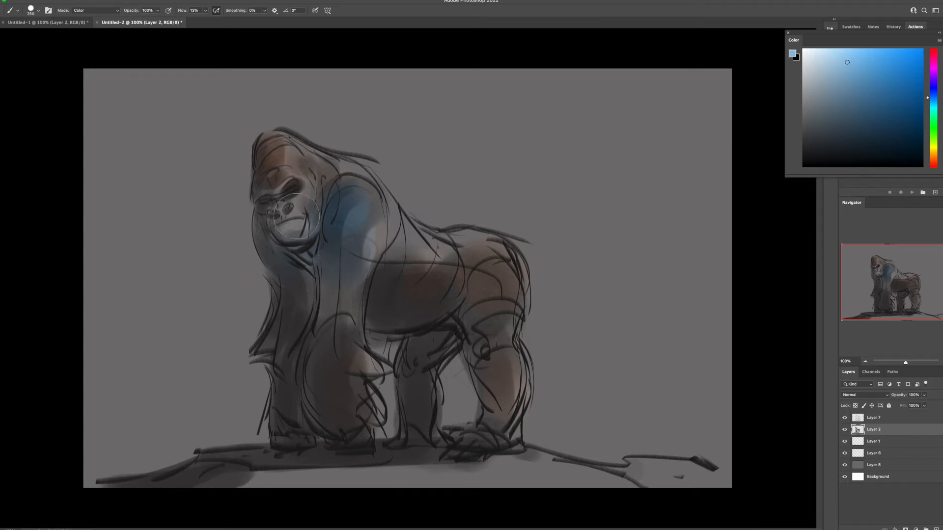
# Step: Brush a cool blue tint over the gorilla's shoulder in Color mode
pyautogui.moveTo(295, 216); pyautogui.dragTo(475, 352)
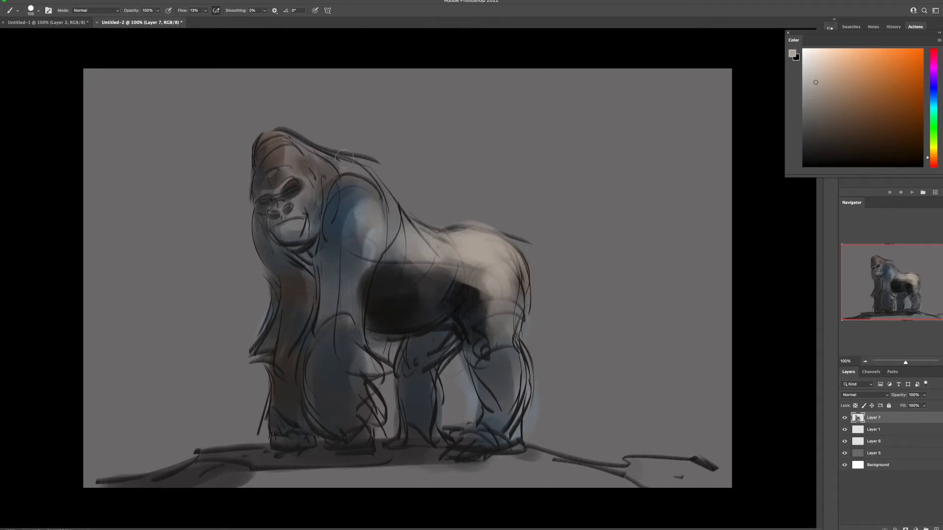
# Step: Paint the torso, darken the belly, chest and front limbs with near-black, then add lighter fur tones
pyautogui.moveTo(337, 168); pyautogui.dragTo(408, 264)
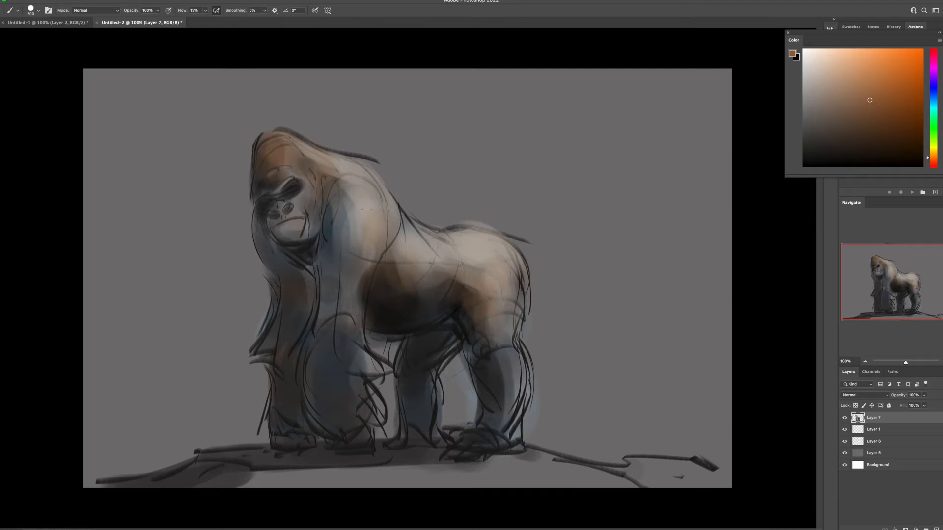
pyautogui.click(806, 113)
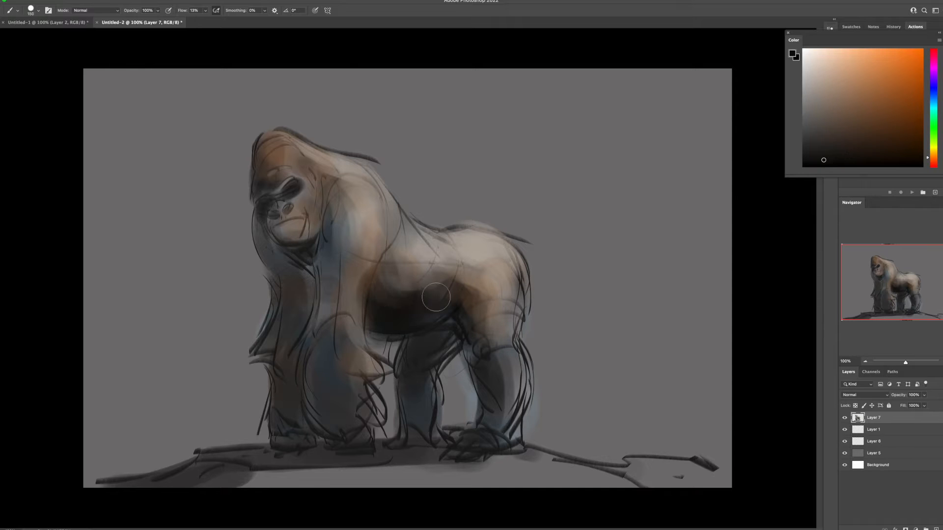
pyautogui.moveTo(436, 296); pyautogui.dragTo(448, 280)
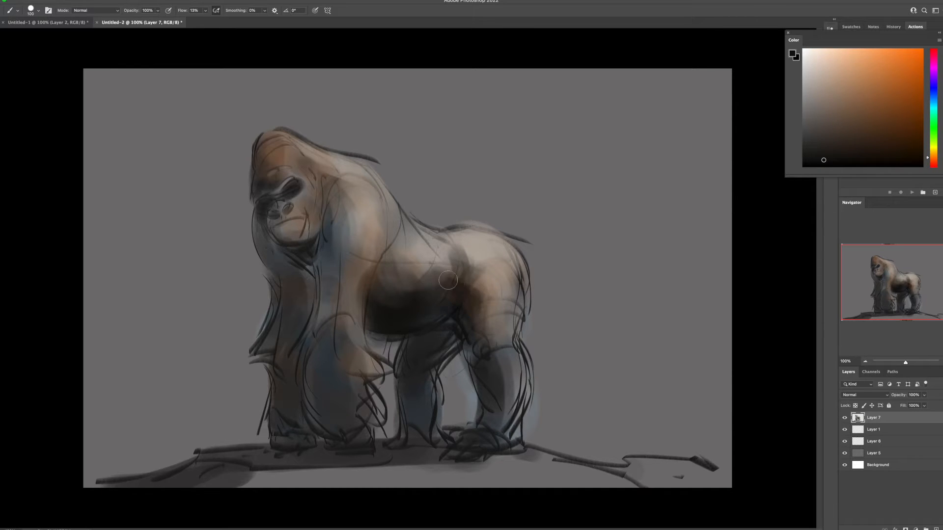
pyautogui.moveTo(447, 280); pyautogui.dragTo(301, 277)
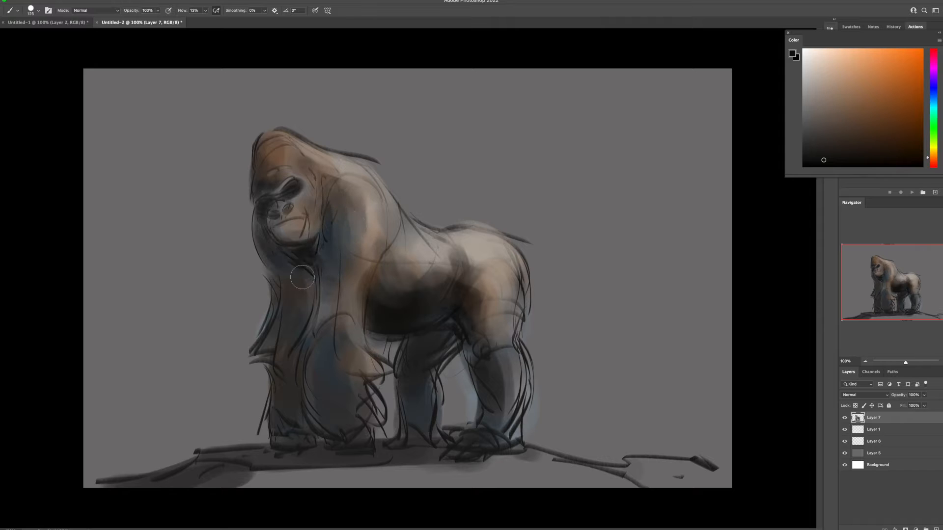
pyautogui.moveTo(301, 277); pyautogui.dragTo(283, 421)
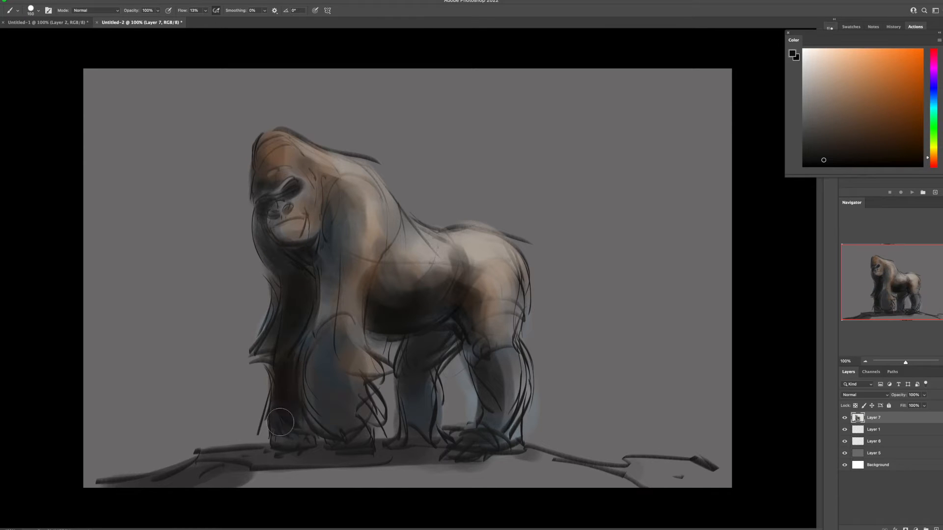
pyautogui.moveTo(280, 421); pyautogui.dragTo(349, 436)
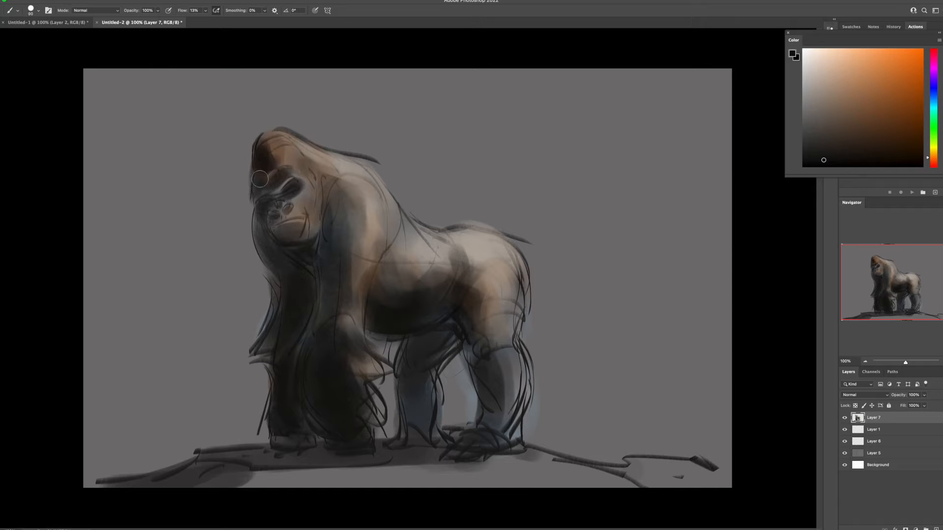
pyautogui.moveTo(258, 178); pyautogui.dragTo(292, 207)
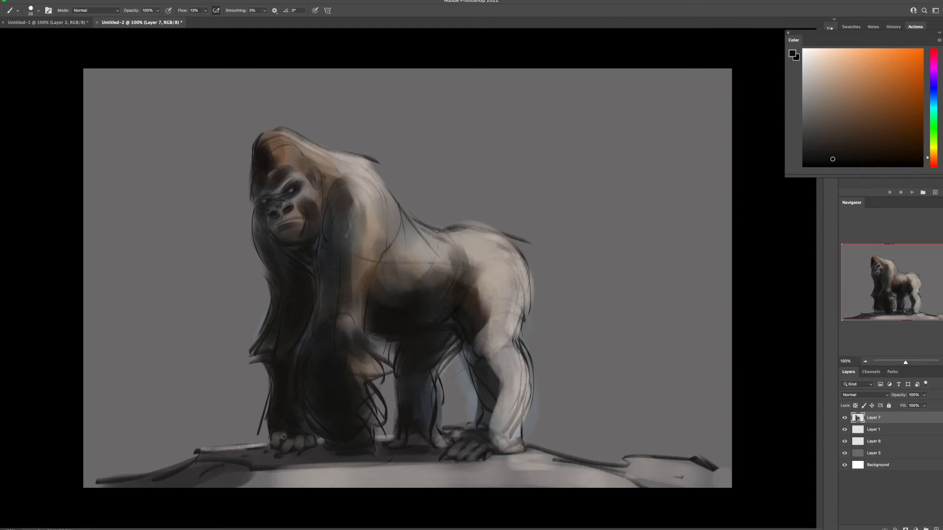
# Step: Paint a dark cool blue rim light along the gorilla's edges, then switch to a pale beige
pyautogui.click(934, 103)
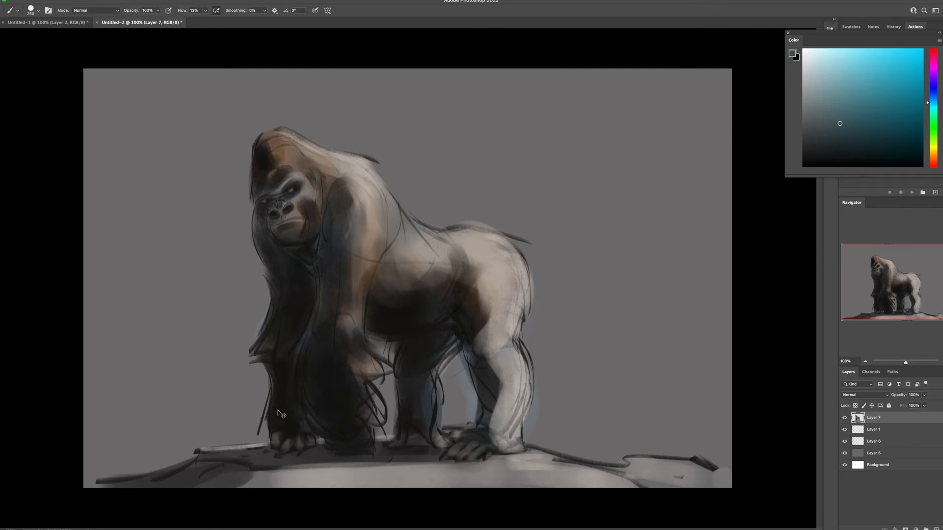
pyautogui.click(931, 96)
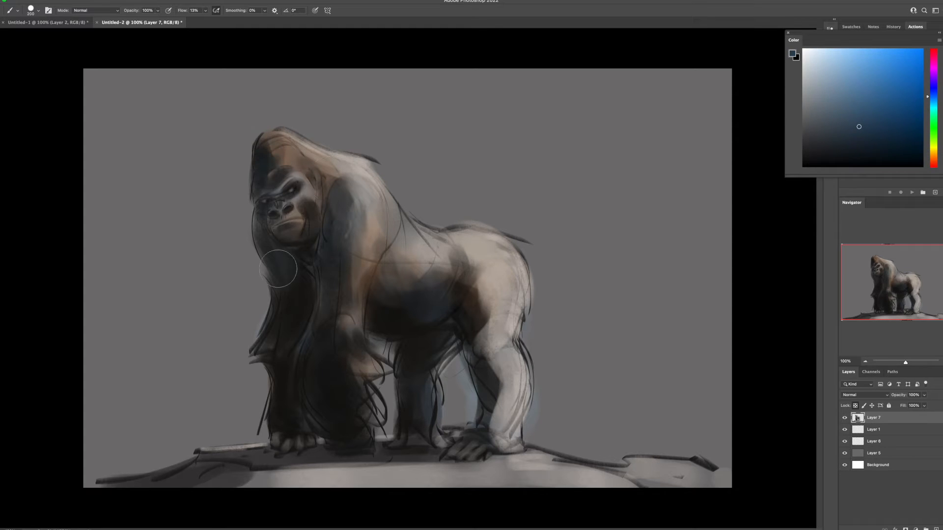
pyautogui.moveTo(277, 267); pyautogui.dragTo(351, 366)
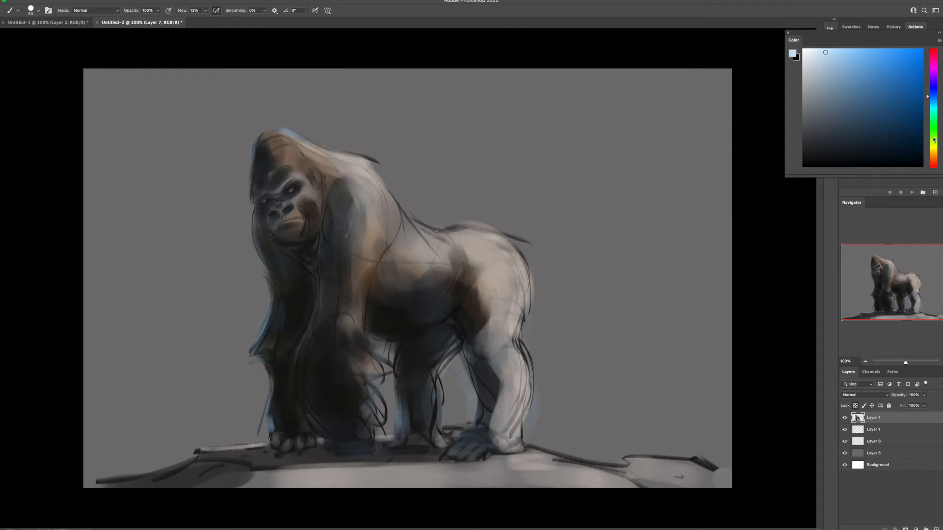
pyautogui.click(925, 152)
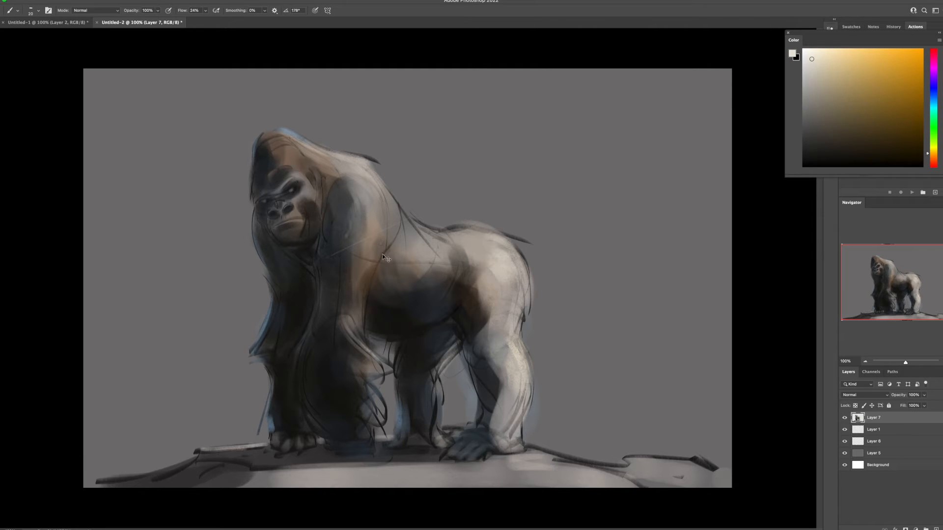
# Step: Stroke and dab textured pale fur over the gorilla's back and shoulder
pyautogui.moveTo(348, 264); pyautogui.dragTo(355, 312)
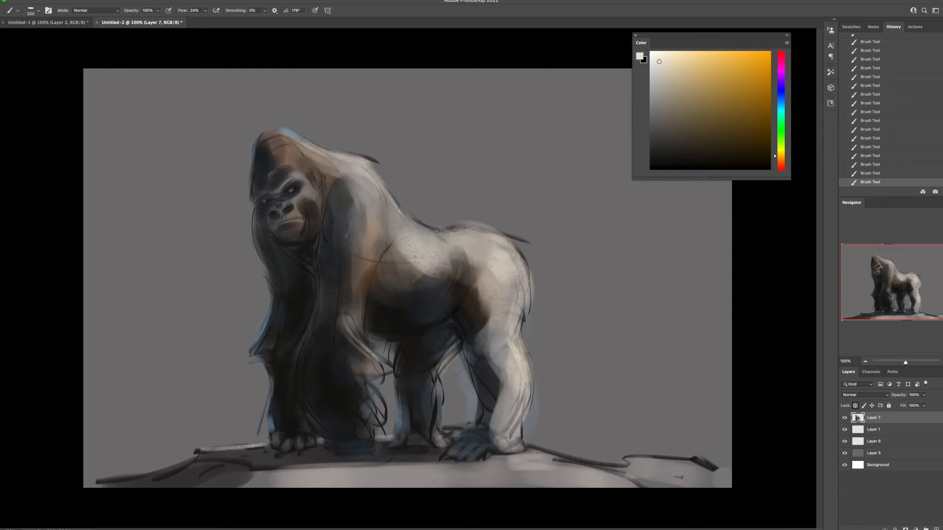
pyautogui.click(31, 10)
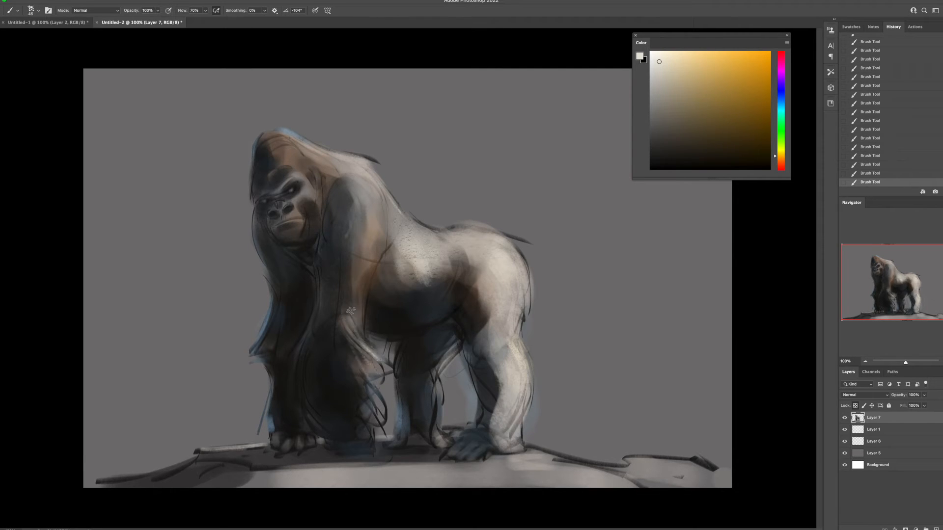
pyautogui.click(31, 11)
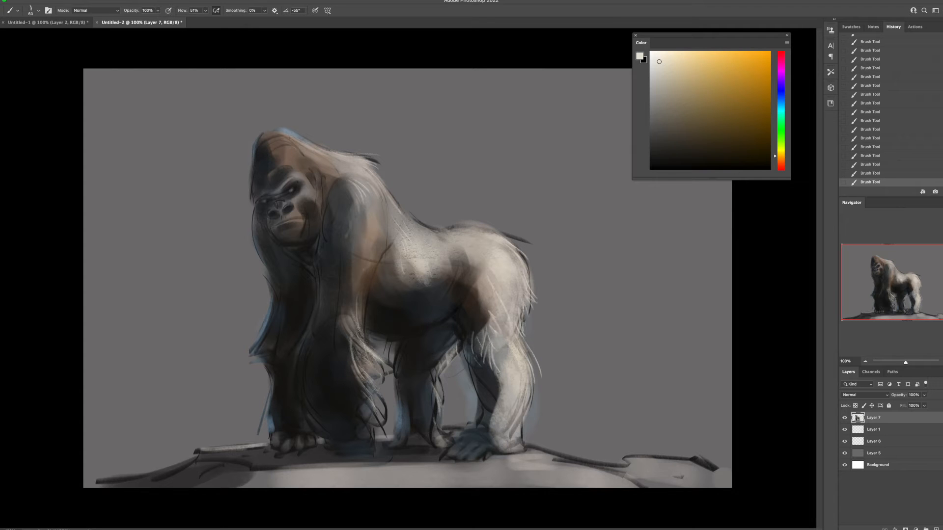
# Step: Darken the shading across the gorilla's back with a dark brush
pyautogui.click(31, 9)
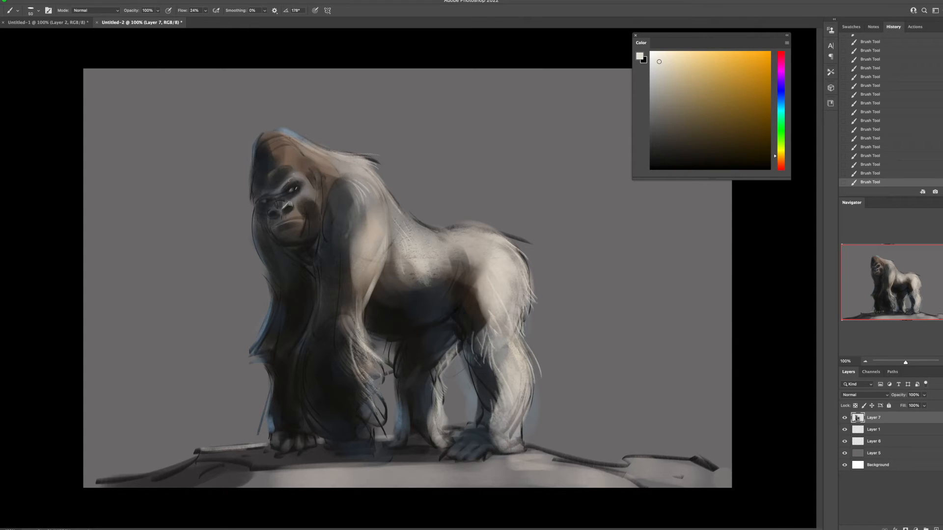
pyautogui.moveTo(289, 181); pyautogui.dragTo(313, 192)
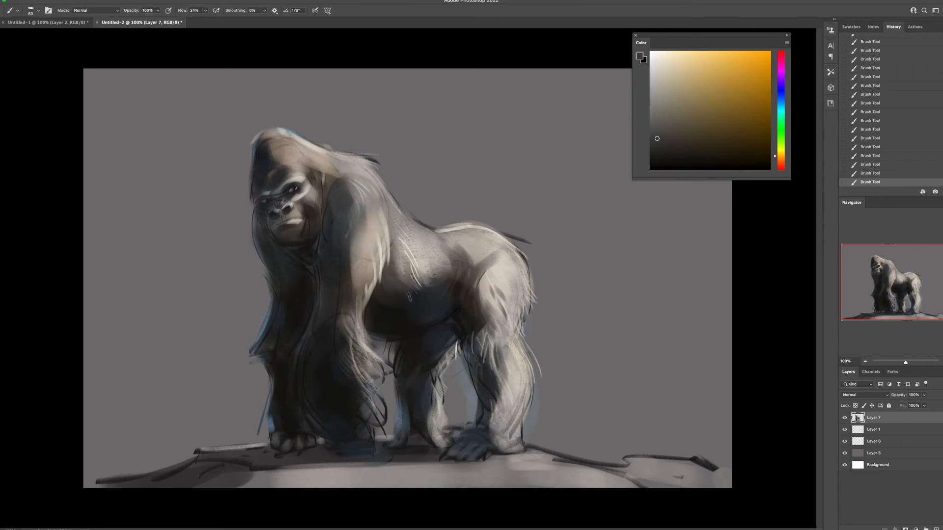
pyautogui.click(658, 74)
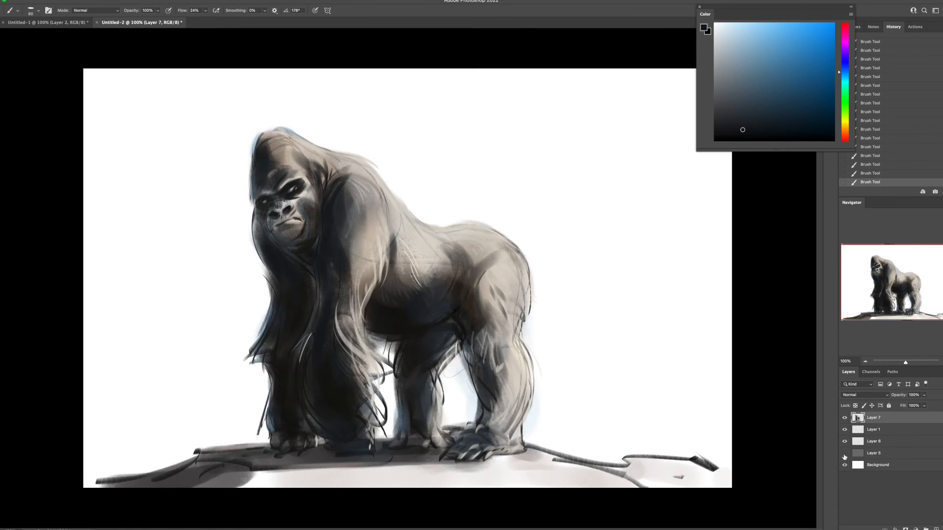
# Step: Toggle the gray backdrop layer and set a new background colour for the blue-green wash
pyautogui.click(845, 453)
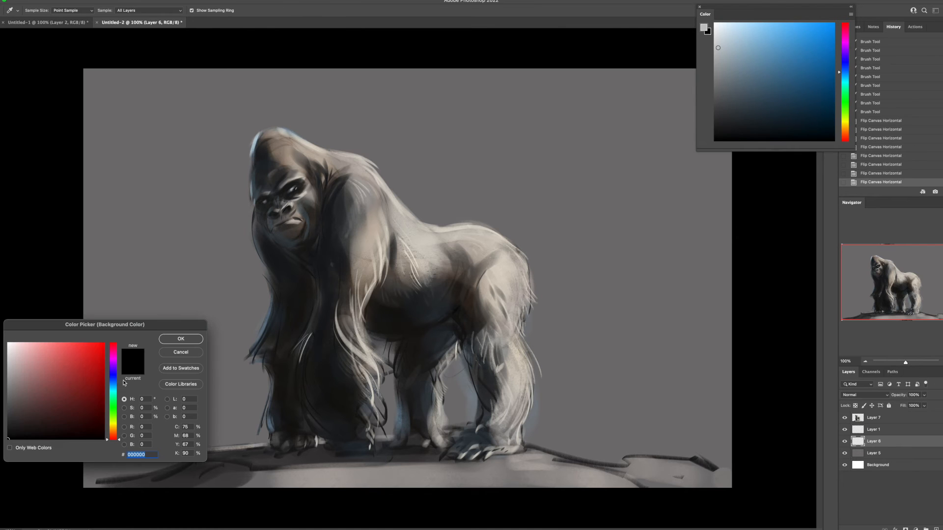
pyautogui.click(180, 339)
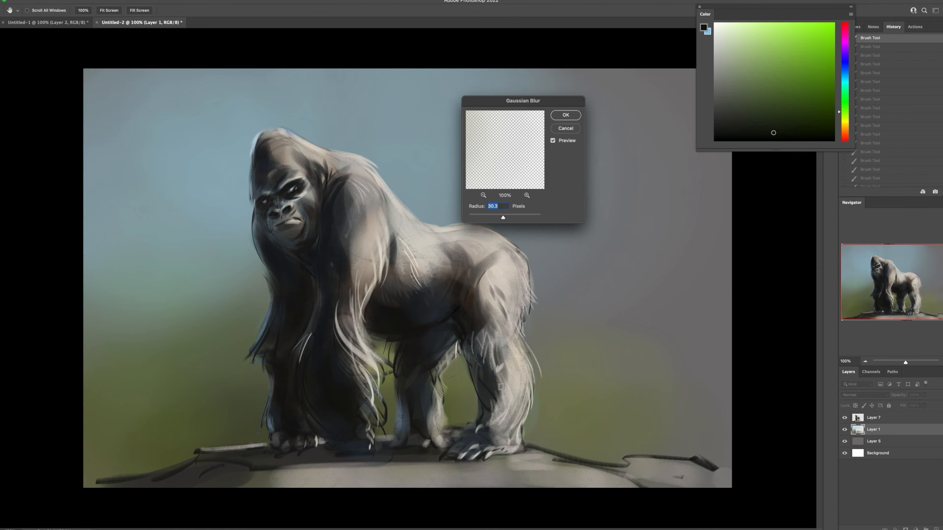
# Step: Apply a Gaussian Blur of about 86 pixels to the background layer
pyautogui.moveTo(502, 218); pyautogui.dragTo(513, 218)
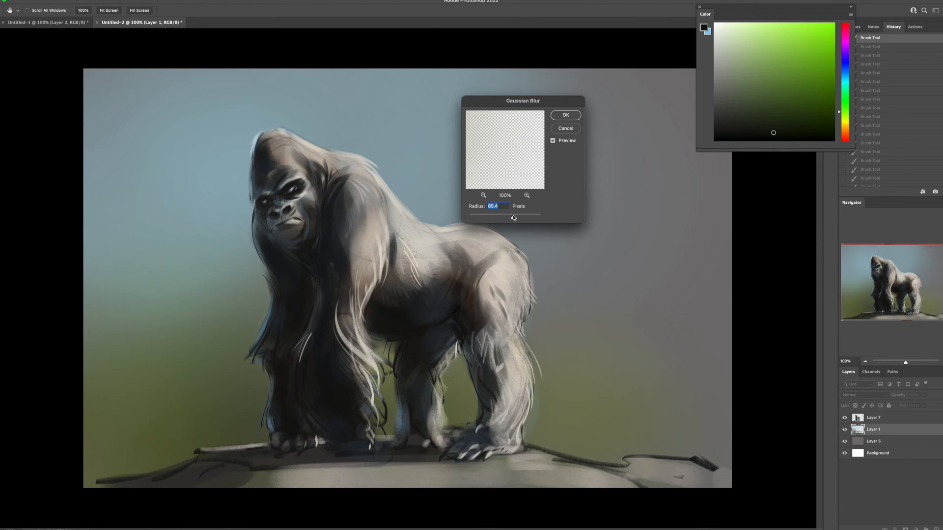
pyautogui.click(566, 115)
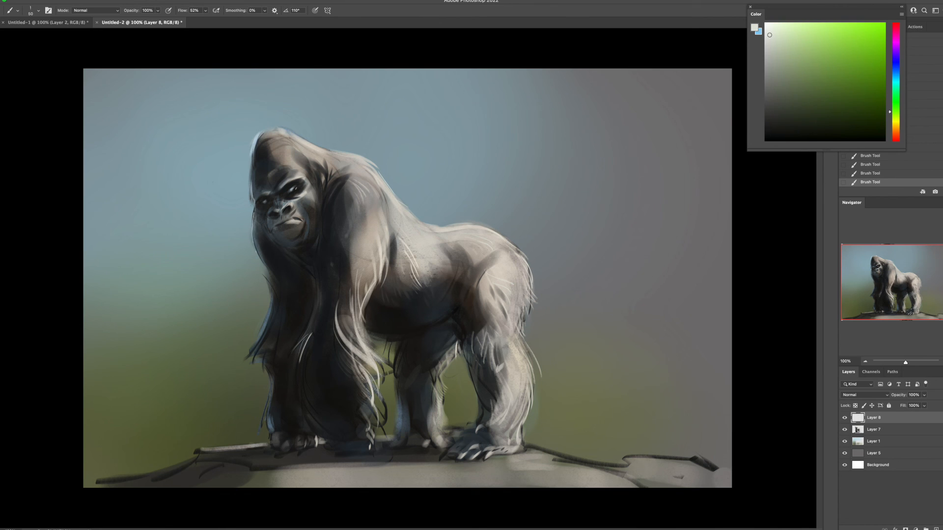
# Step: Pick a dark near-black paint colour and bring up the brush preset list
pyautogui.click(30, 10)
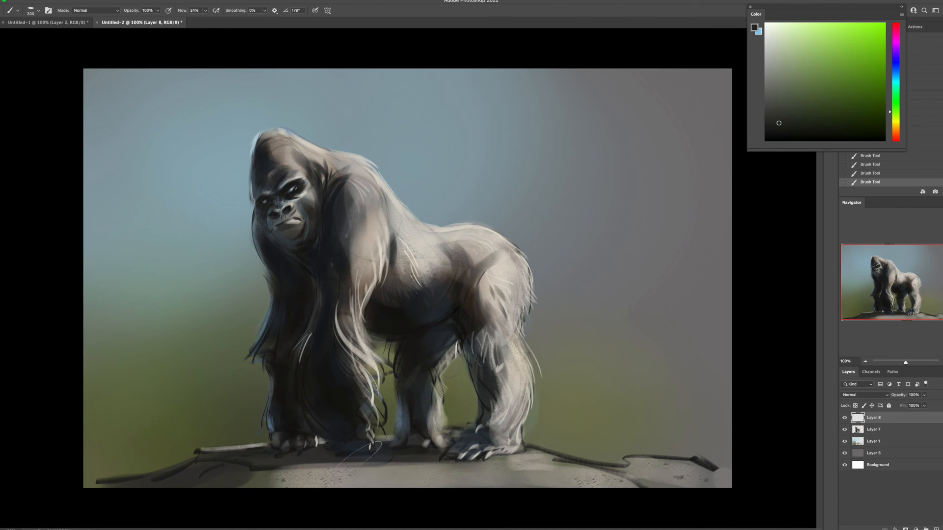
pyautogui.click(32, 10)
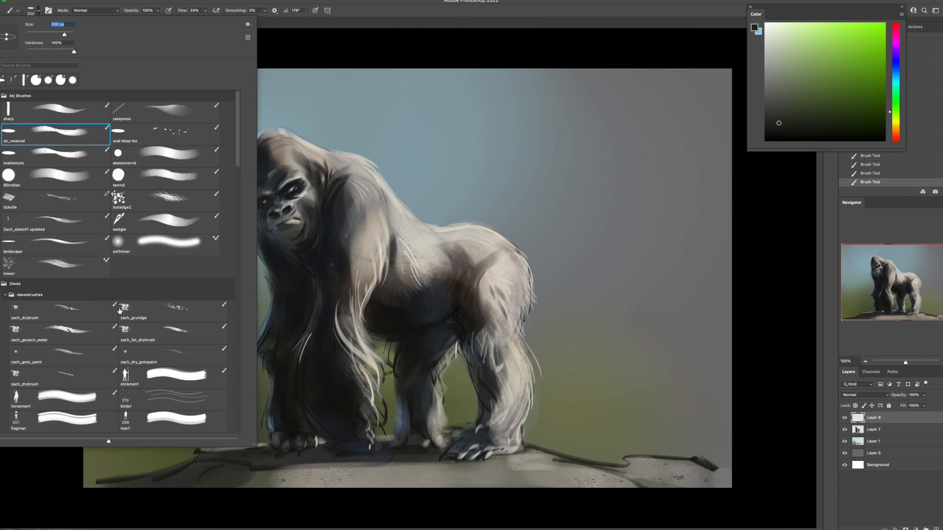